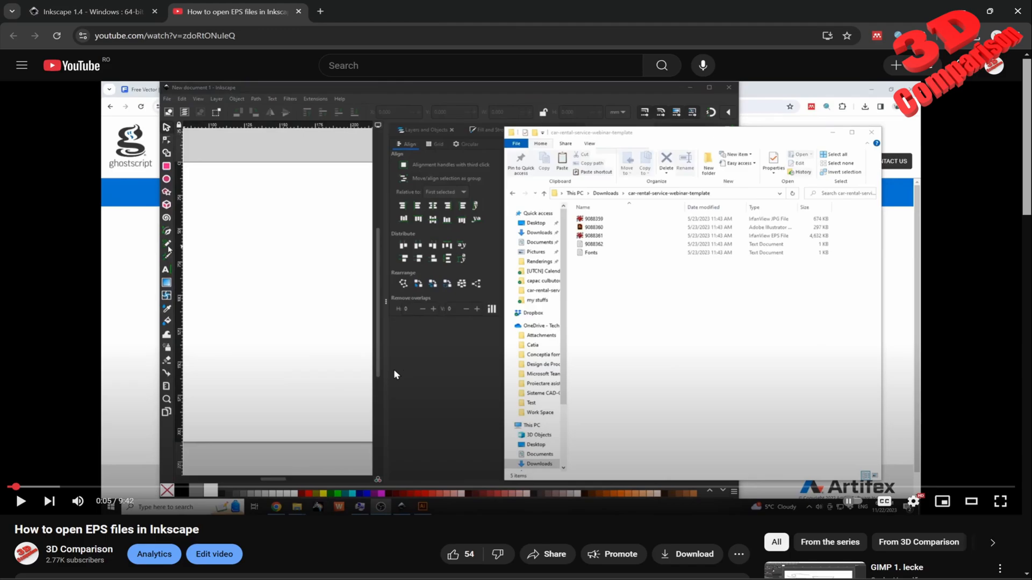
mouse_move(412, 493)
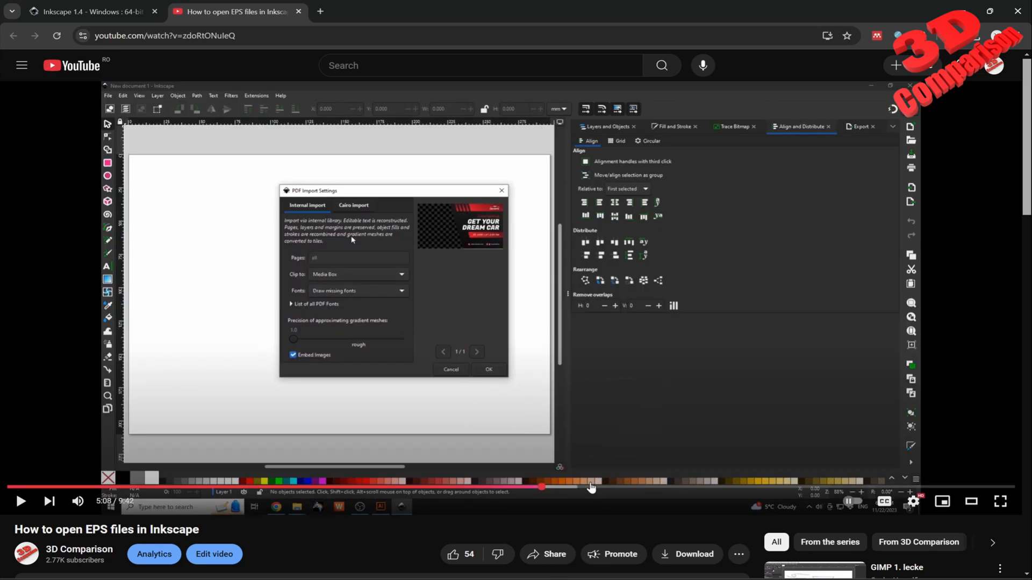
Skip ahead in the EPS tutorial and read the comments on newer Inkscape EPS support
drag(589, 487, 527, 487)
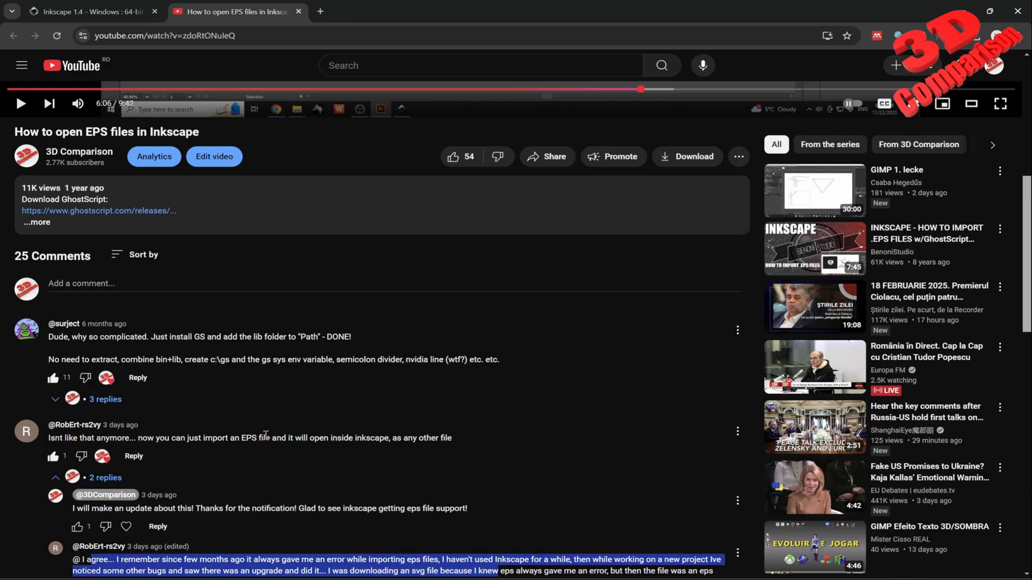
scroll(down, 3)
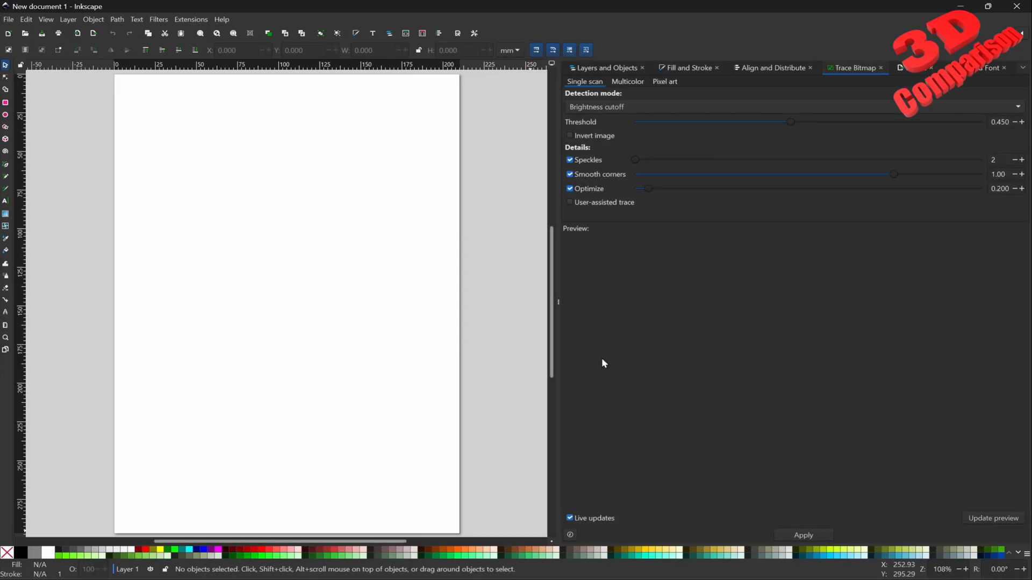
Check the About window, confirming Inkscape version 1.4 (86a8ad7, 2024-10-11)
click(221, 19)
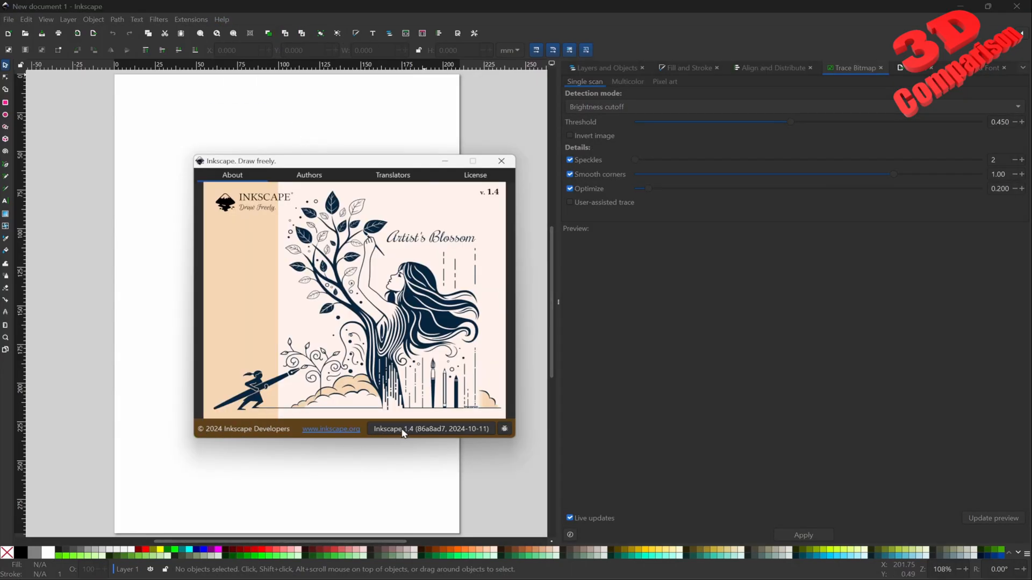
click(501, 160)
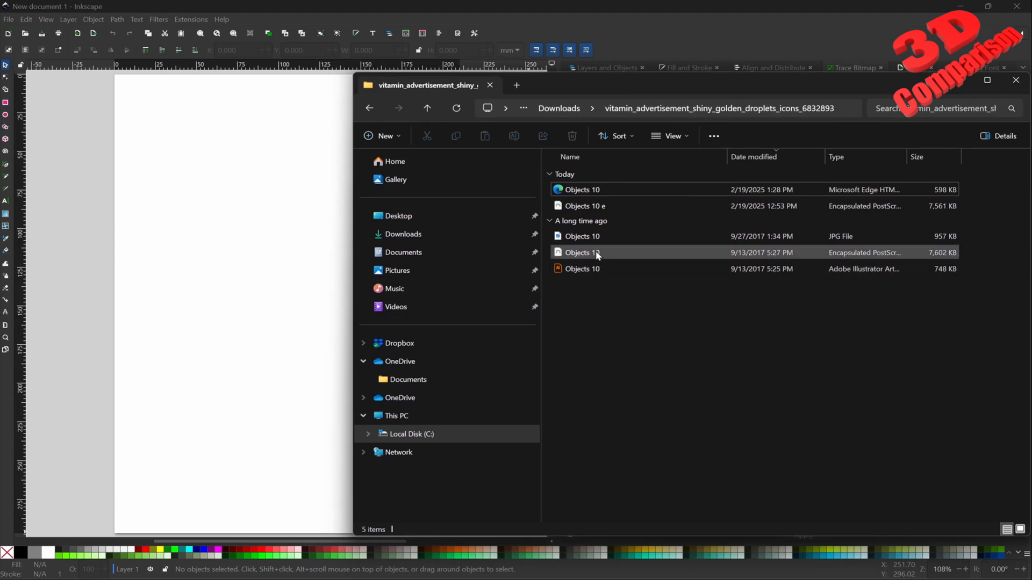
mouse_move(595, 256)
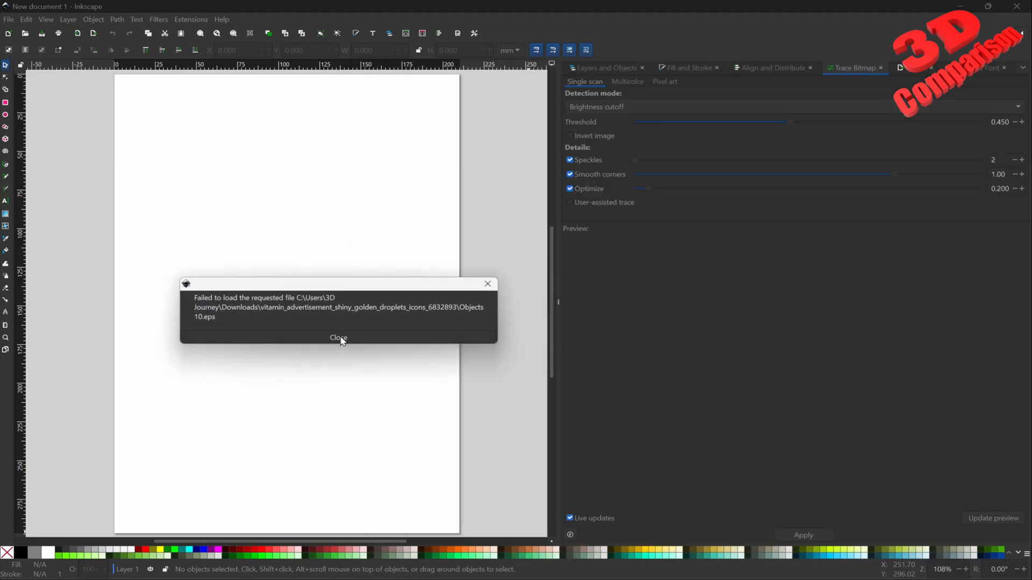
click(338, 337)
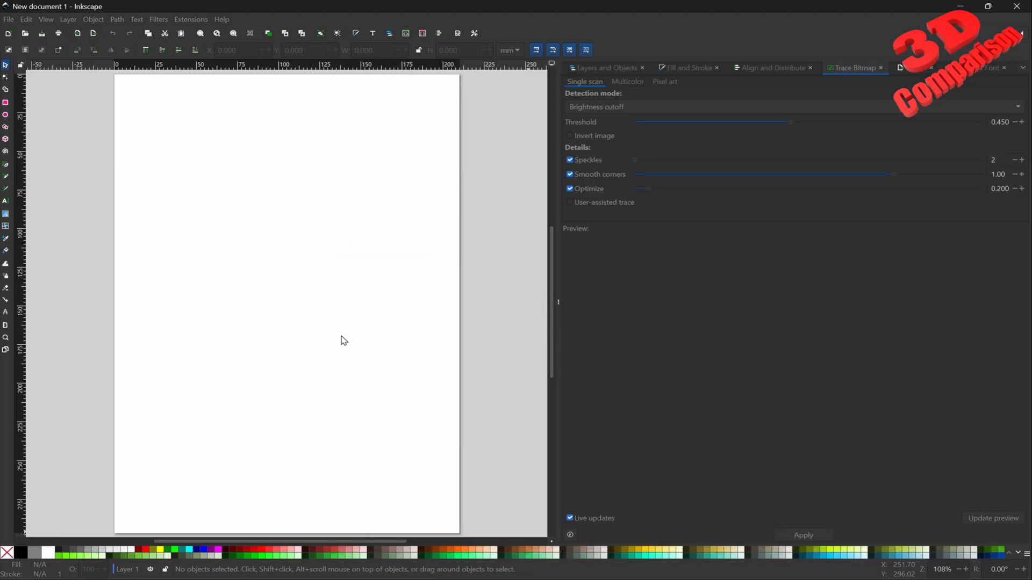
click(221, 19)
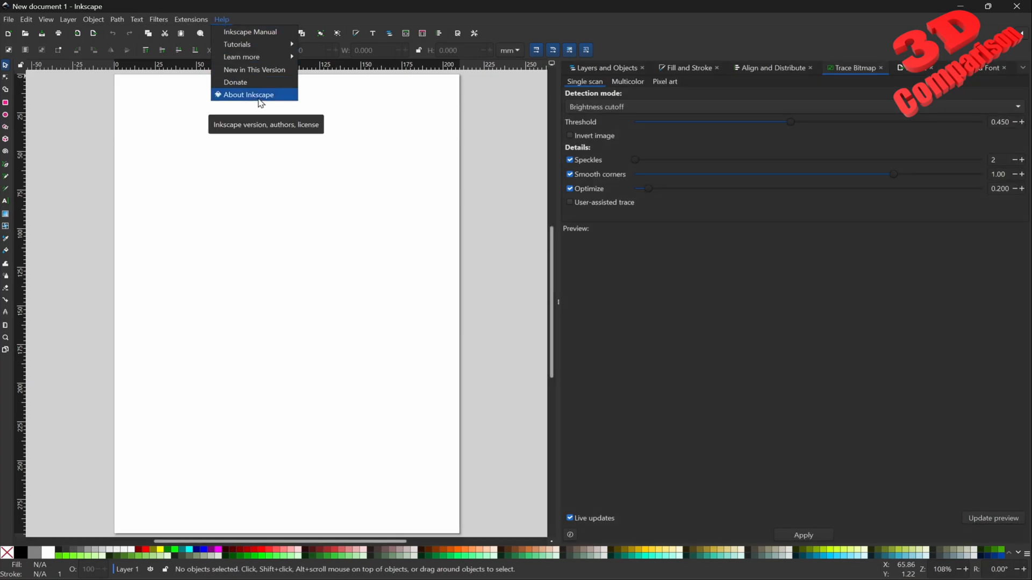
mouse_move(454, 276)
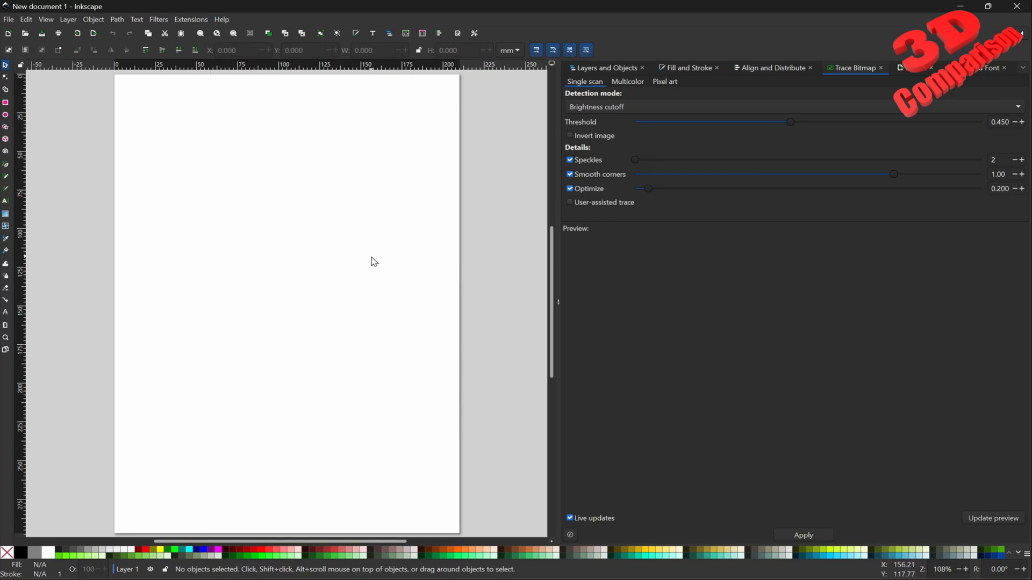
mouse_move(533, 485)
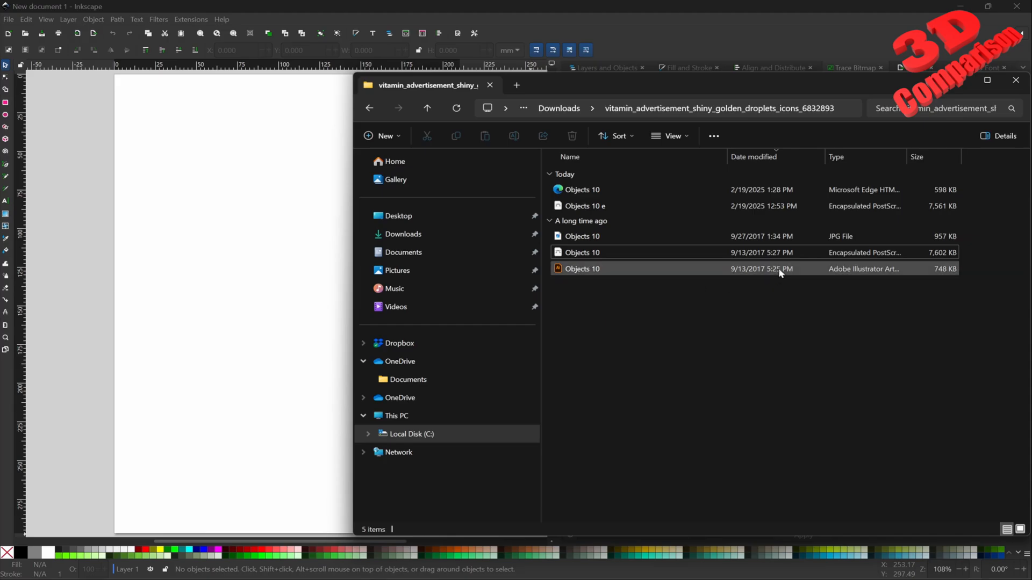
mouse_move(753, 270)
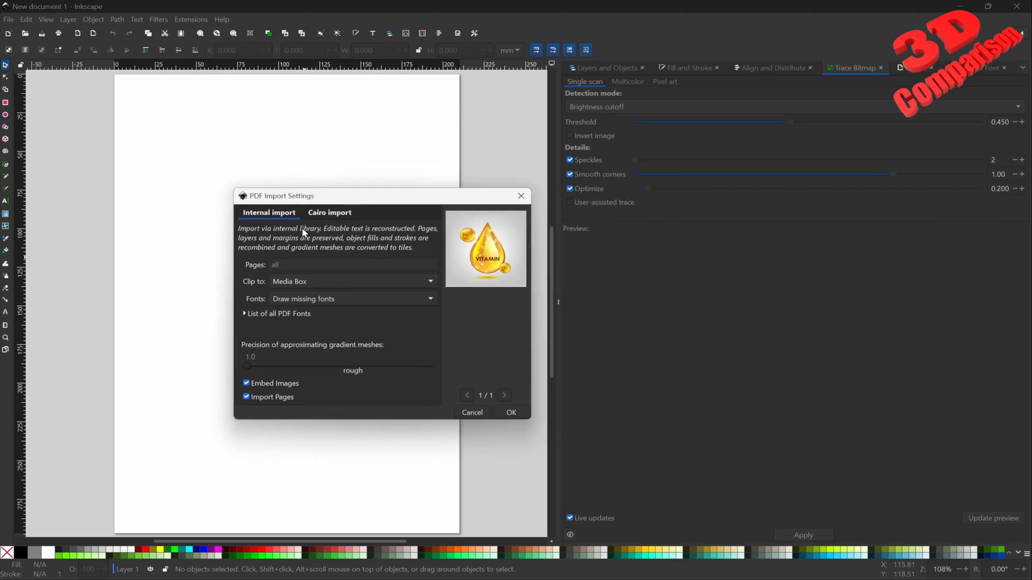
mouse_move(293, 199)
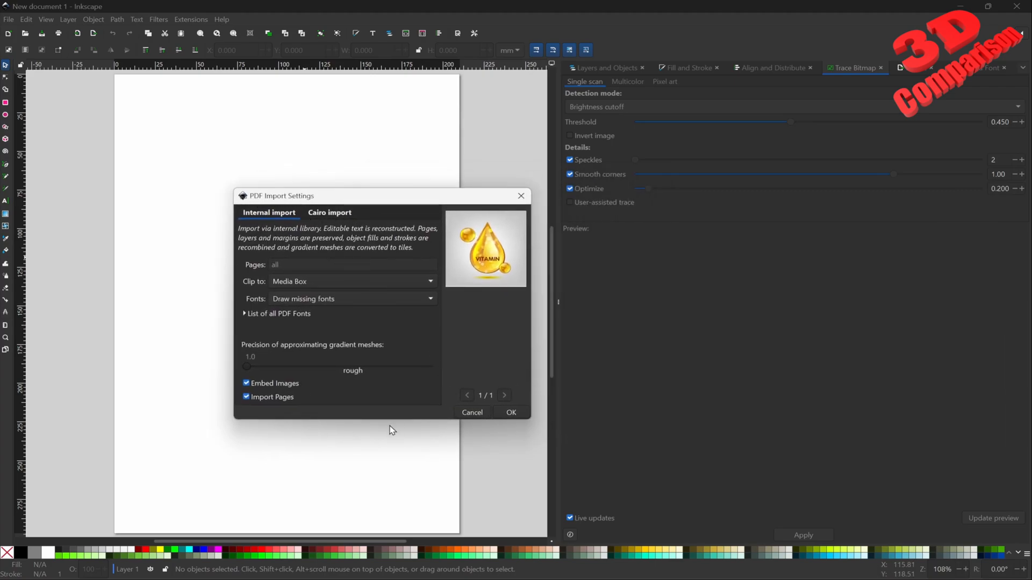
Confirm the PDF Import Settings with Internal import to bring in the .ai illustration
click(471, 413)
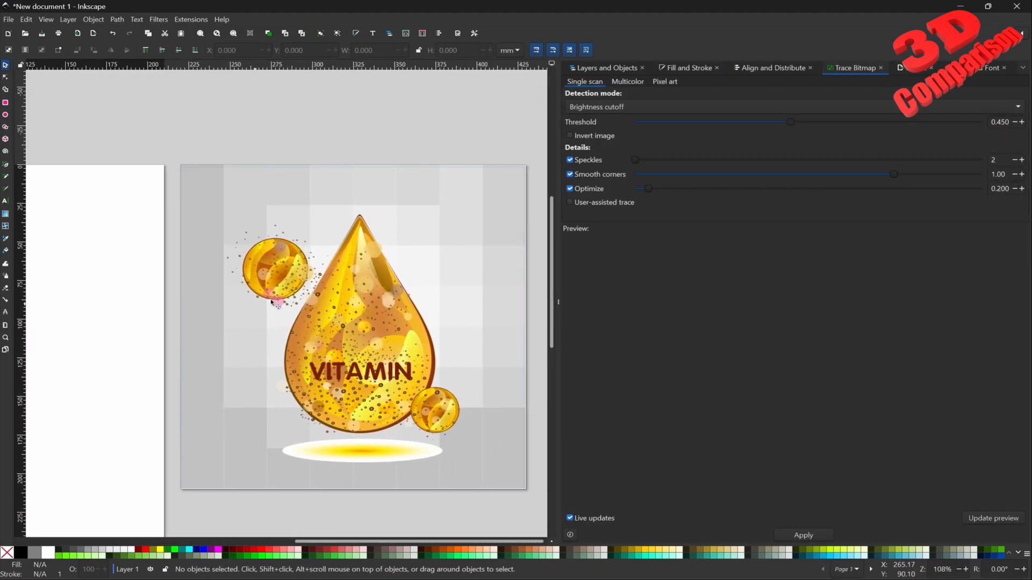
mouse_move(369, 371)
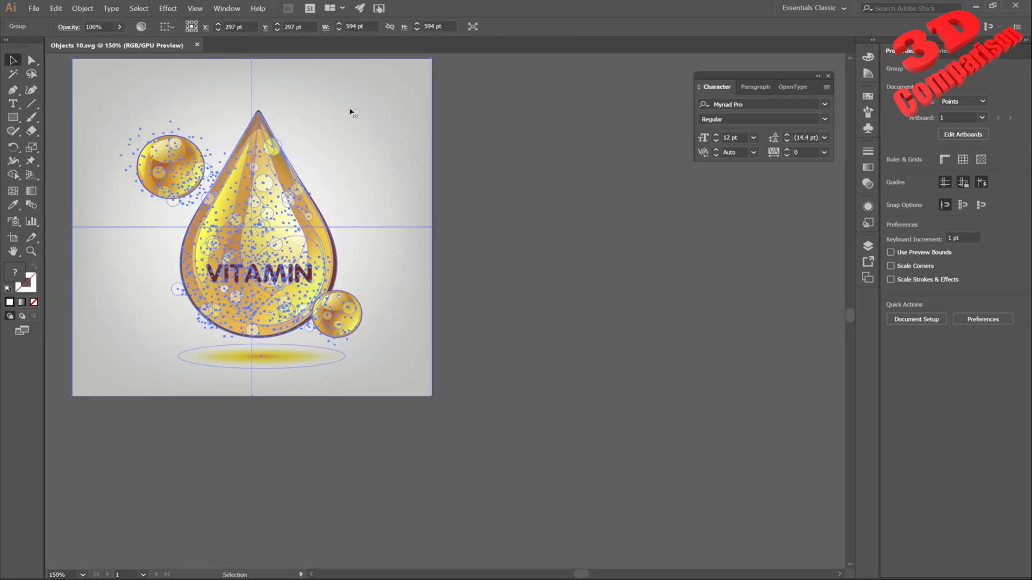
Deselect the Illustrator artboard and pick the SVG version of the illustration in the downloads folder
click(445, 157)
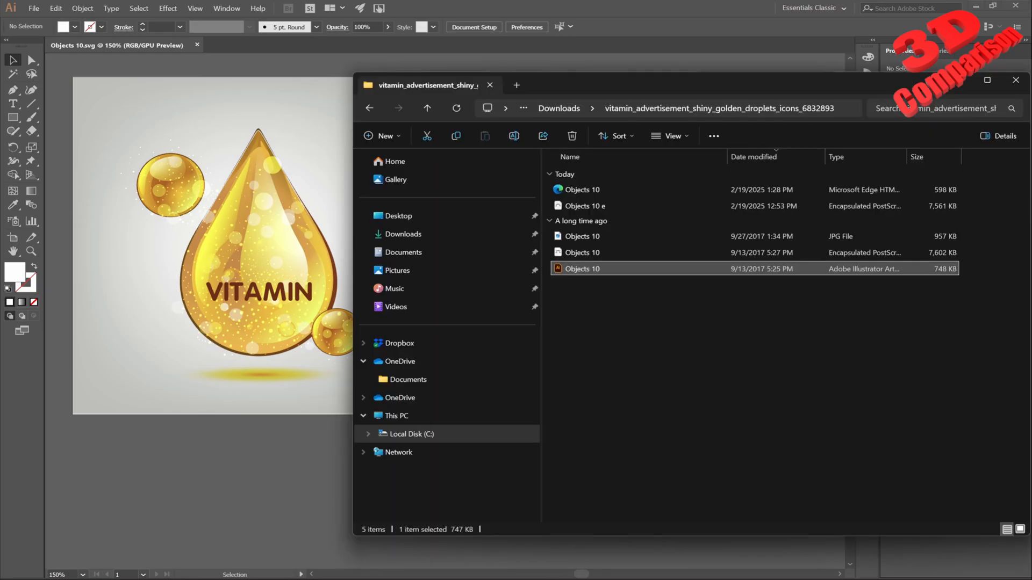
click(581, 189)
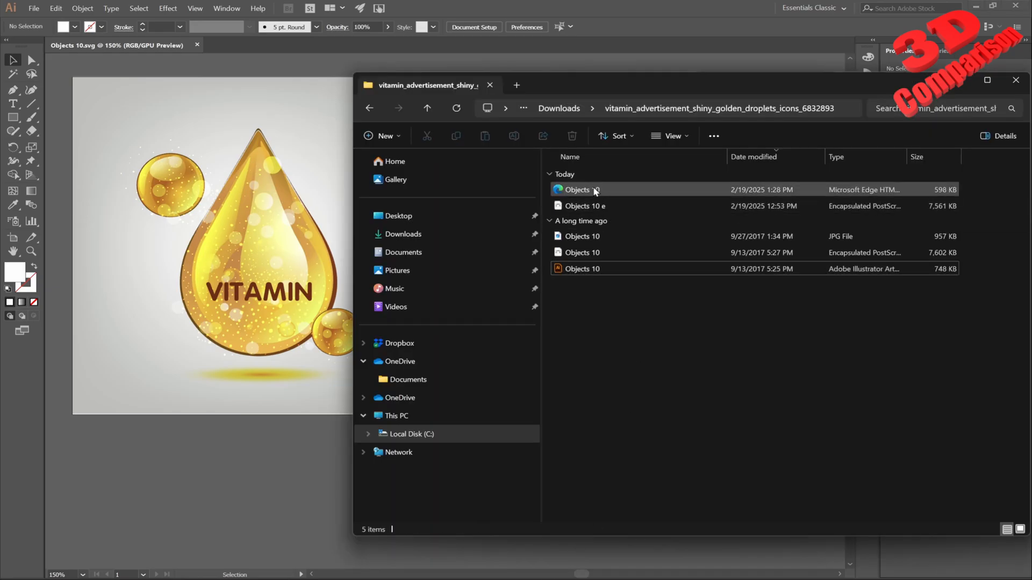
mouse_move(592, 189)
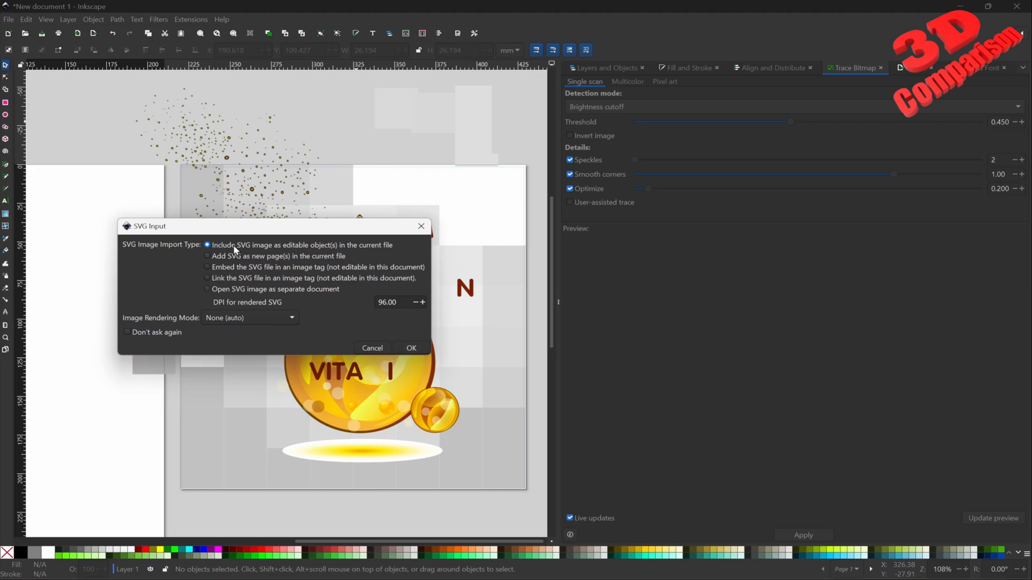
mouse_move(303, 250)
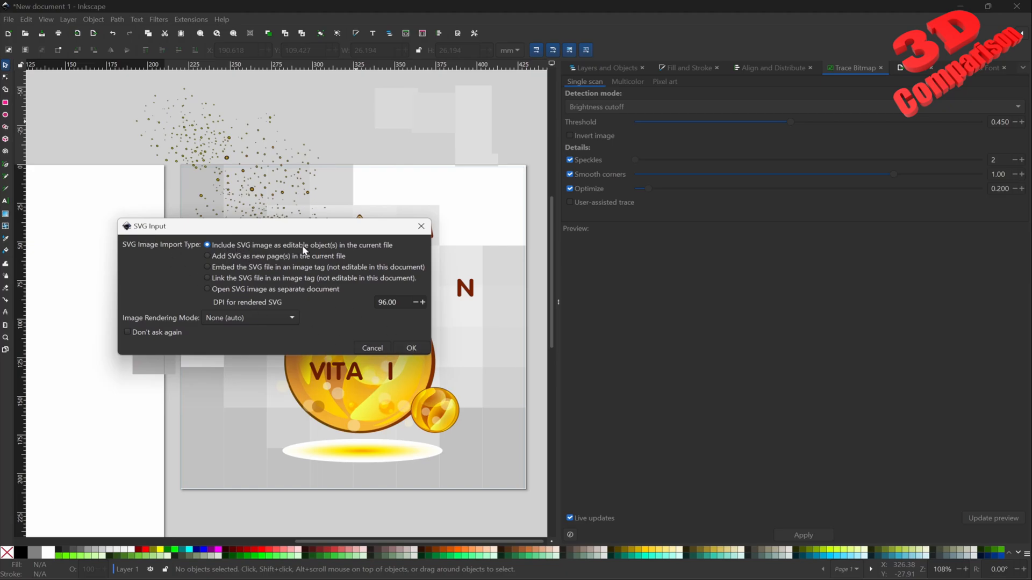
Import the SVG as editable objects and move the illustration onto the page
click(411, 347)
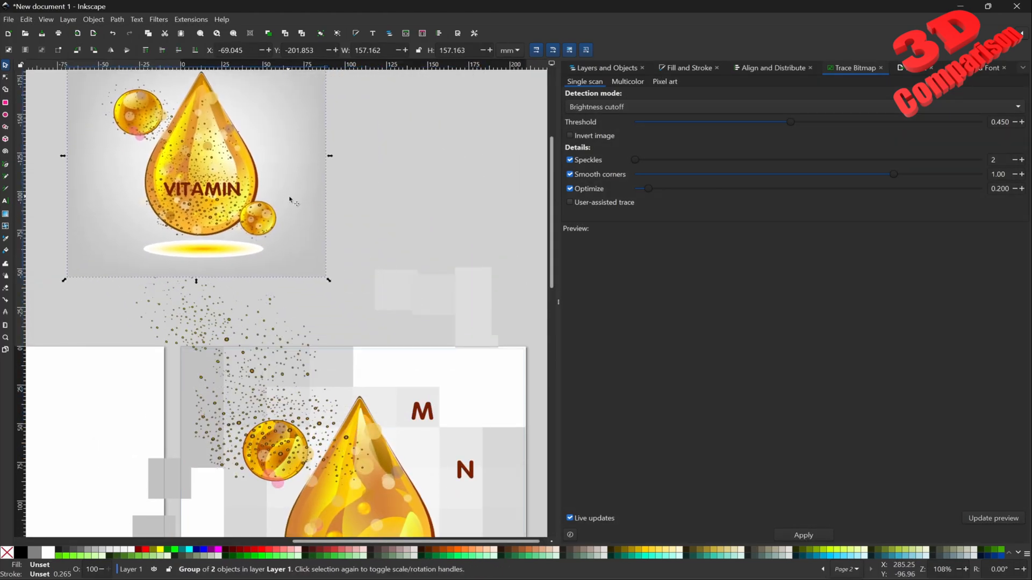
drag(198, 156, 282, 332)
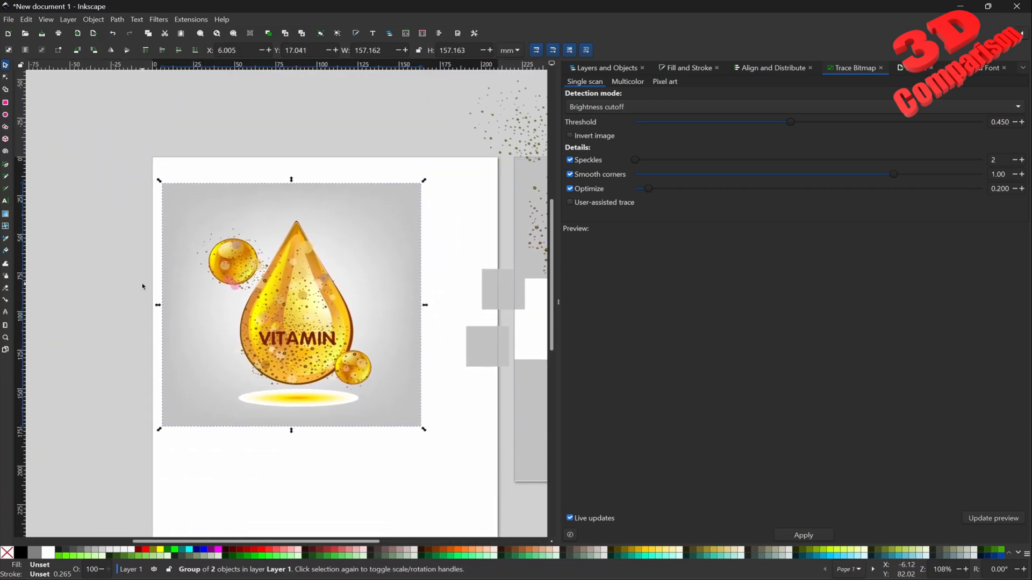
Ungroup the illustration twice and move the VITAMIN letters below the drop, free of the grey background
right_click(297, 297)
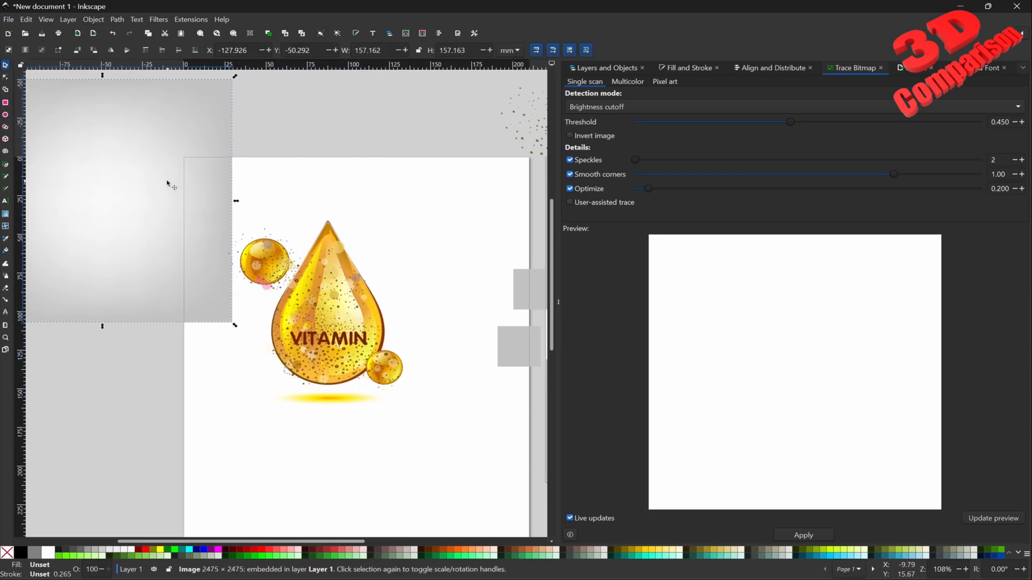
right_click(323, 309)
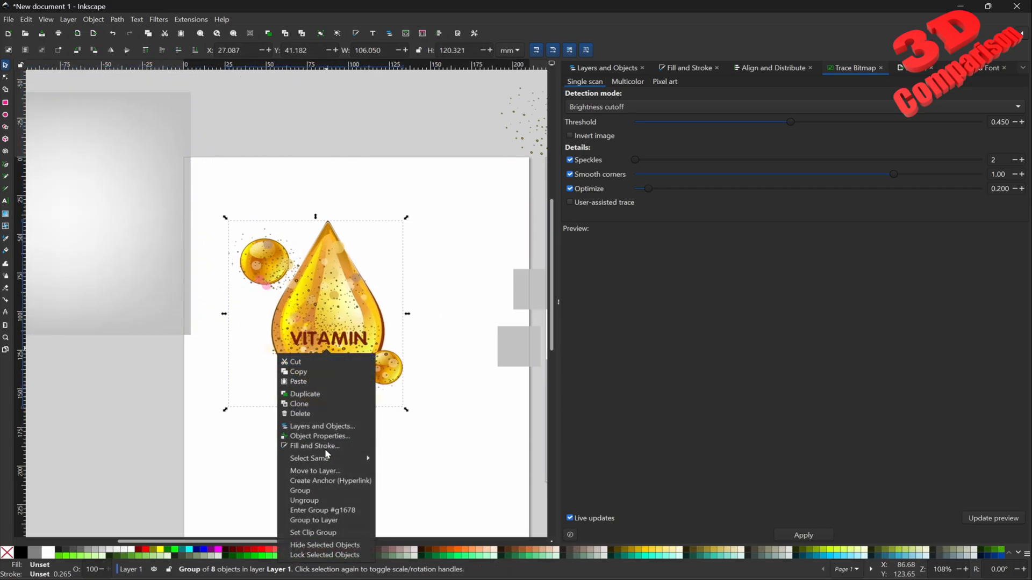
click(342, 329)
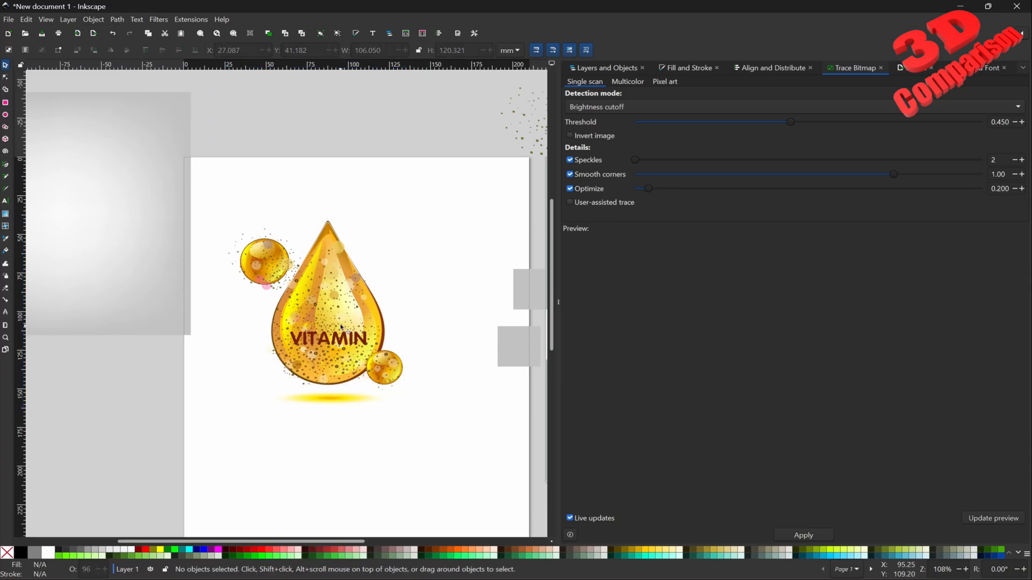
drag(339, 339, 322, 438)
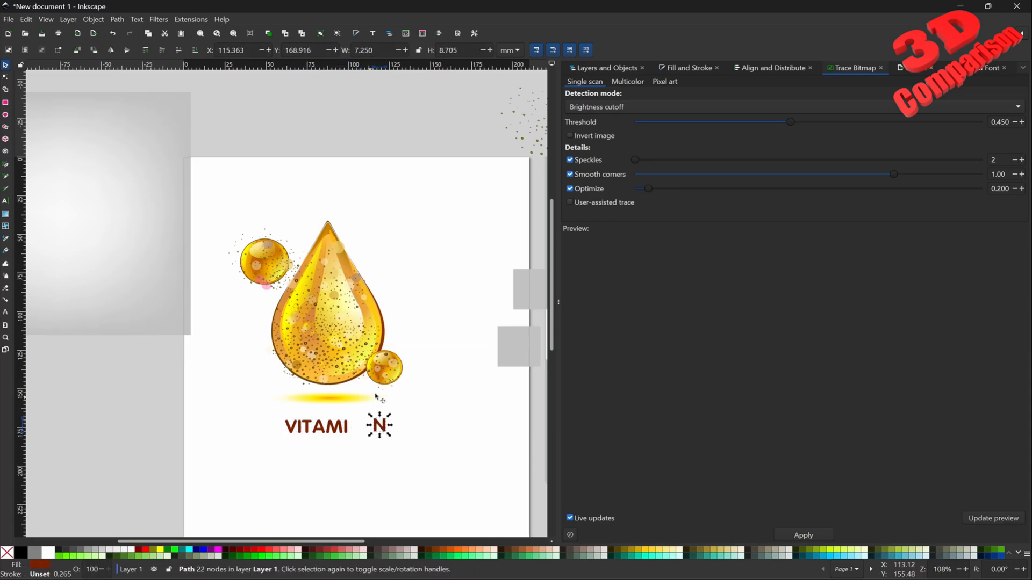
click(391, 331)
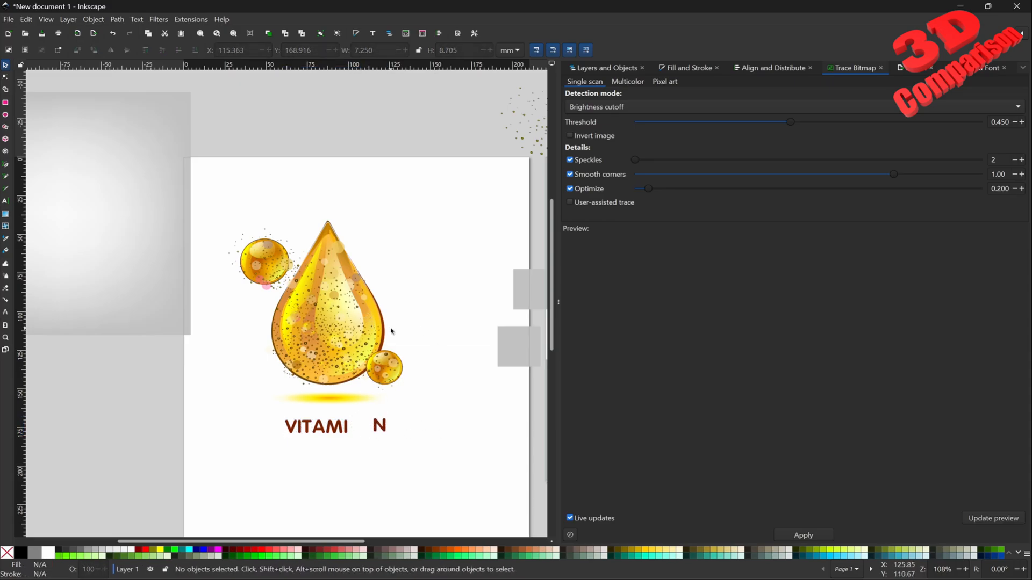
scroll(down, 3)
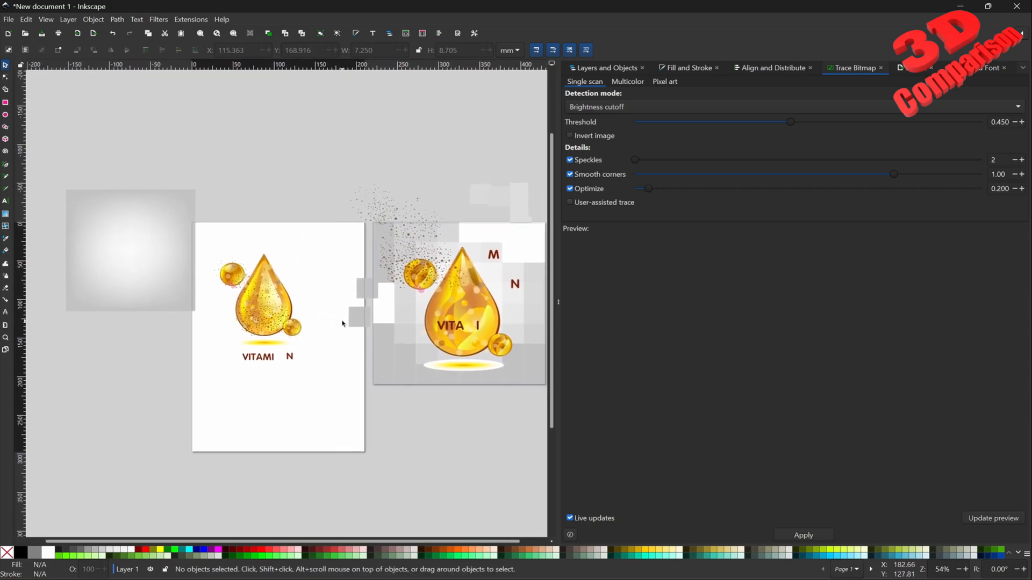
mouse_move(211, 25)
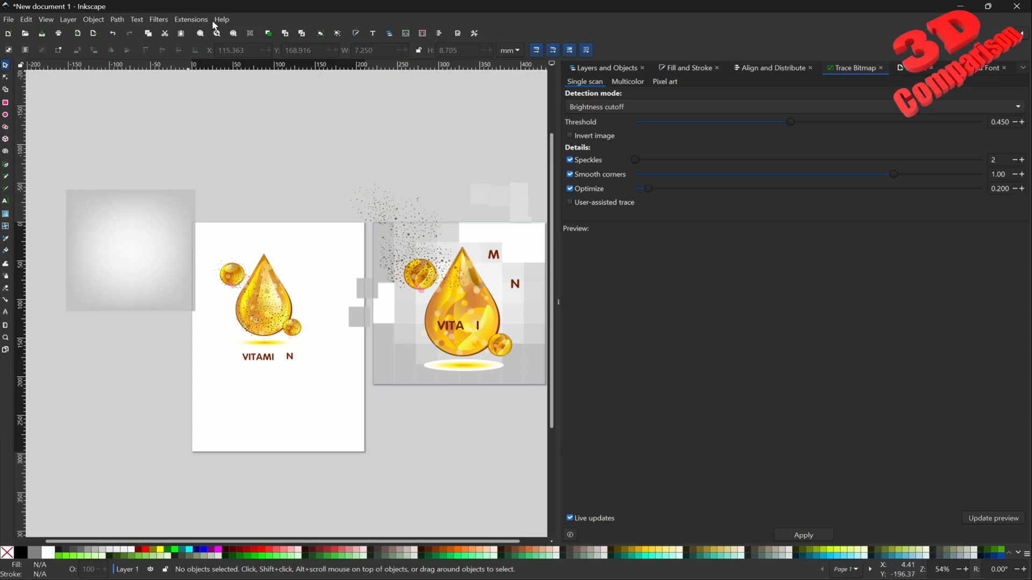
click(221, 20)
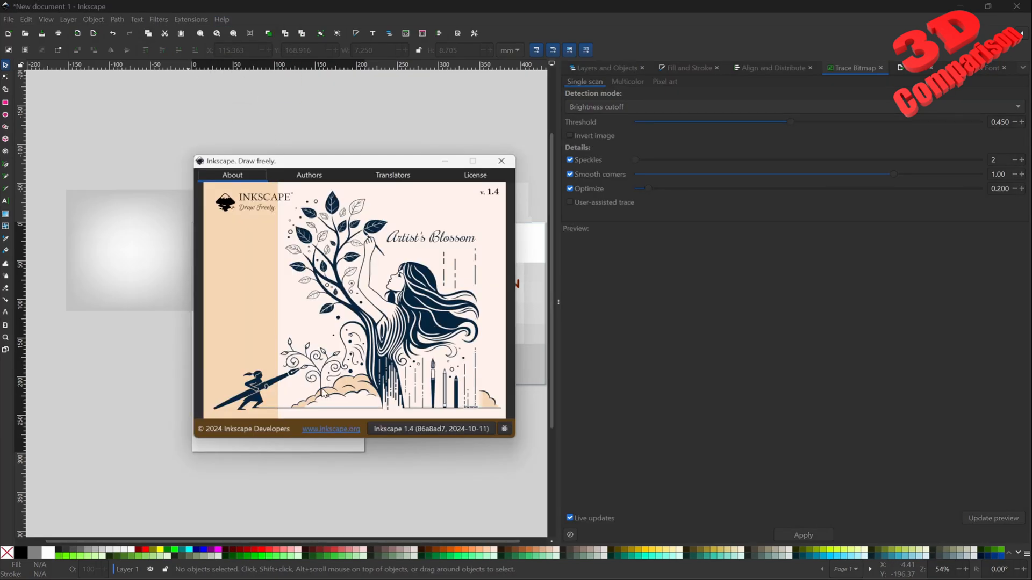
mouse_move(272, 425)
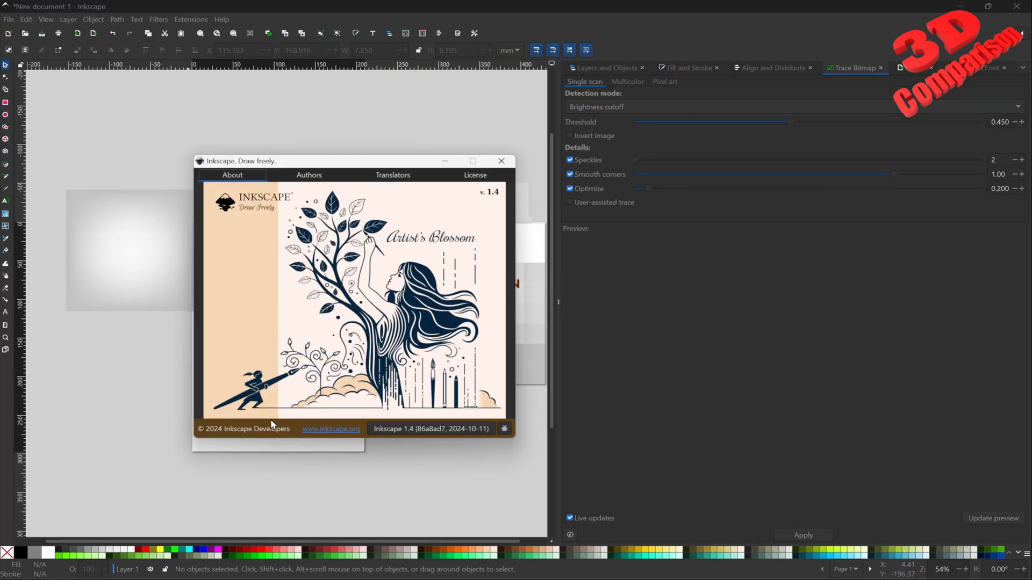
mouse_move(382, 258)
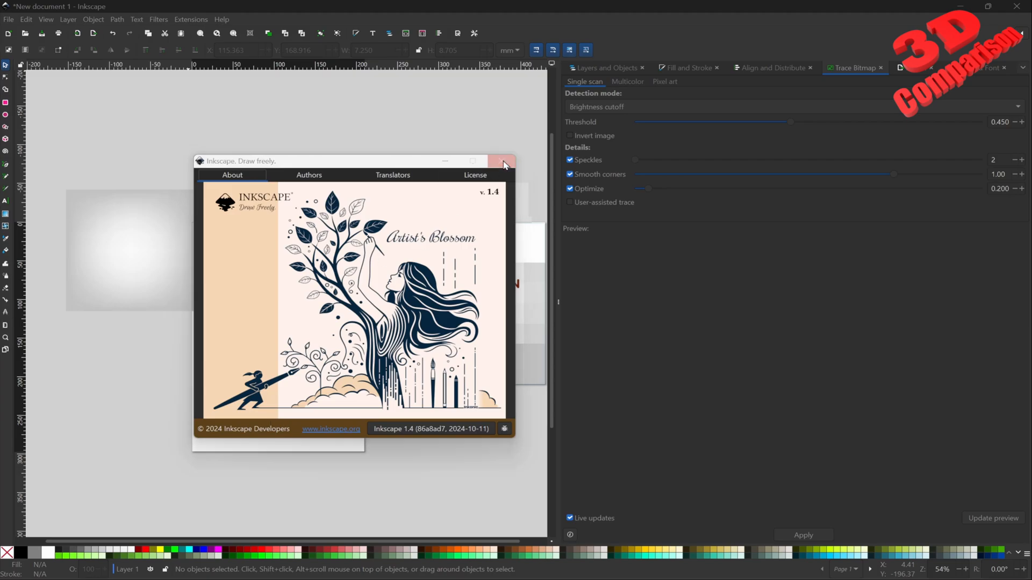
click(502, 161)
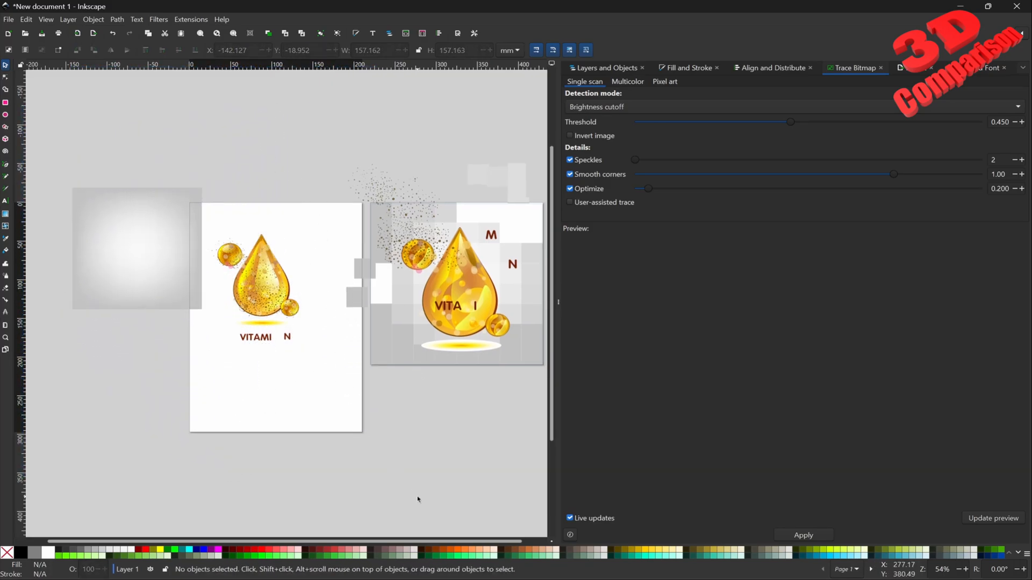
mouse_move(37, 314)
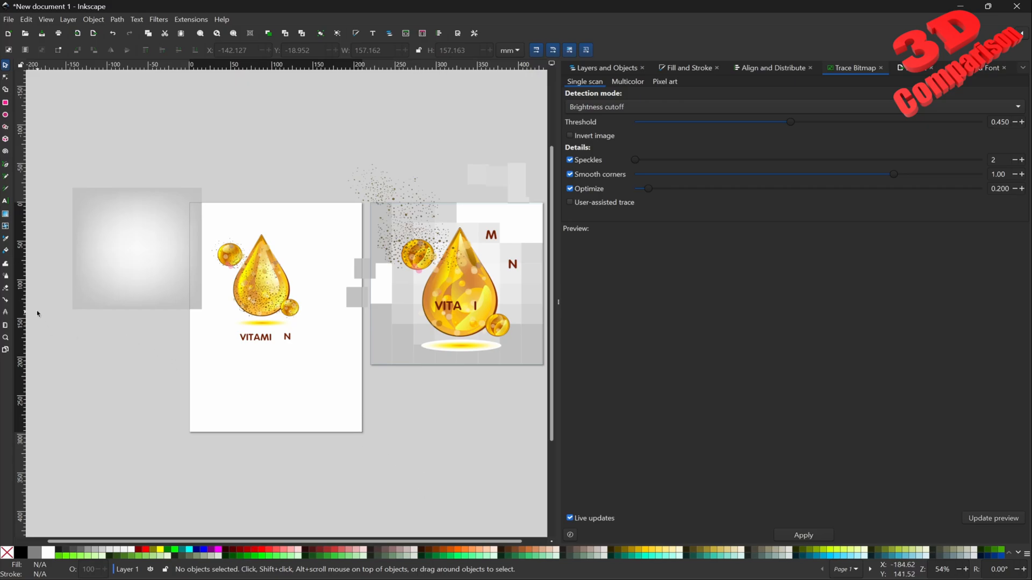